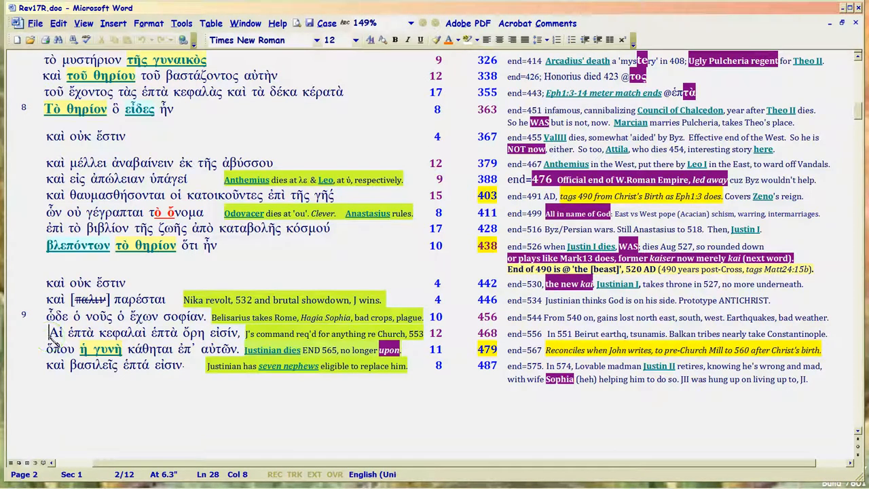
Step: Select several Greek words in the Revelation 17 lines, including ὅπου
double_click(56, 333)
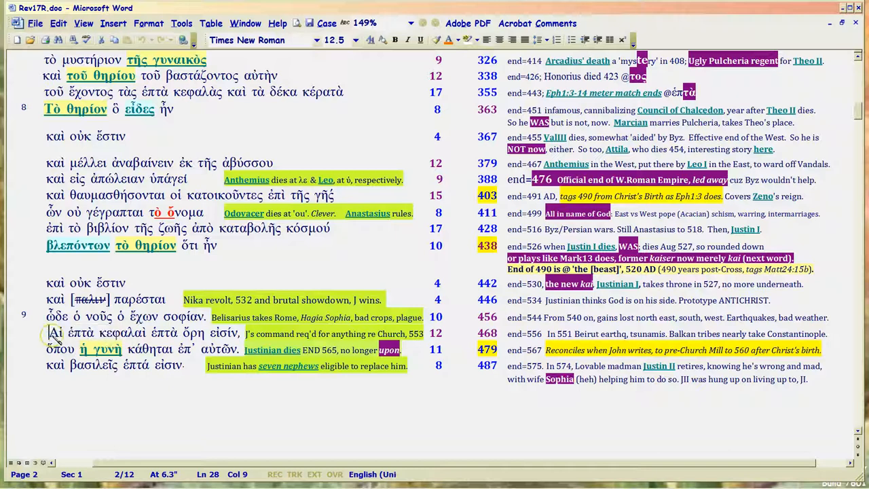
double_click(55, 331)
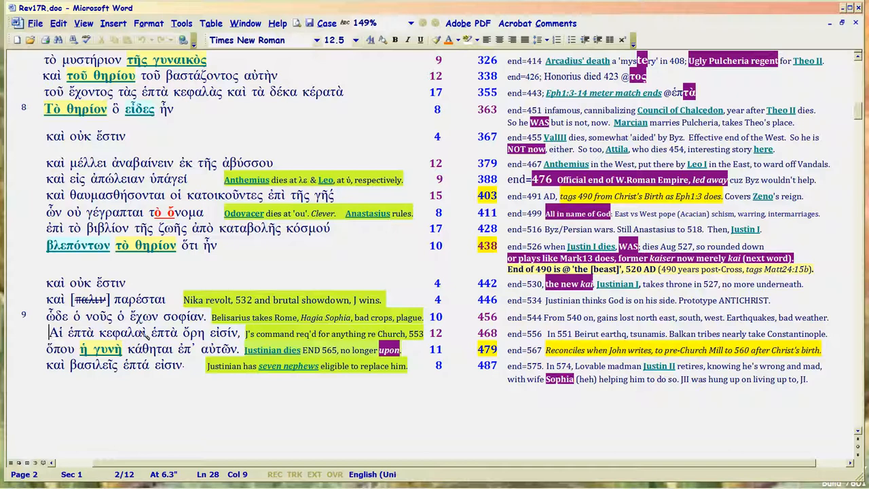
mouse_move(189, 335)
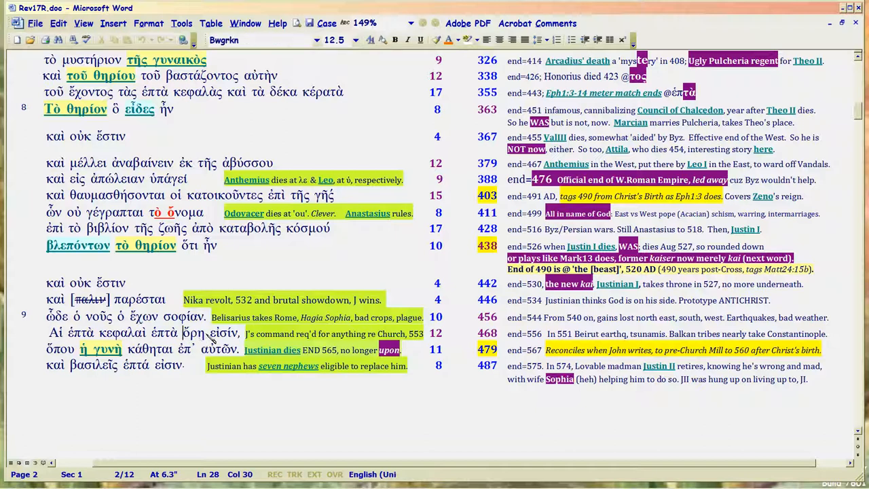
double_click(223, 333)
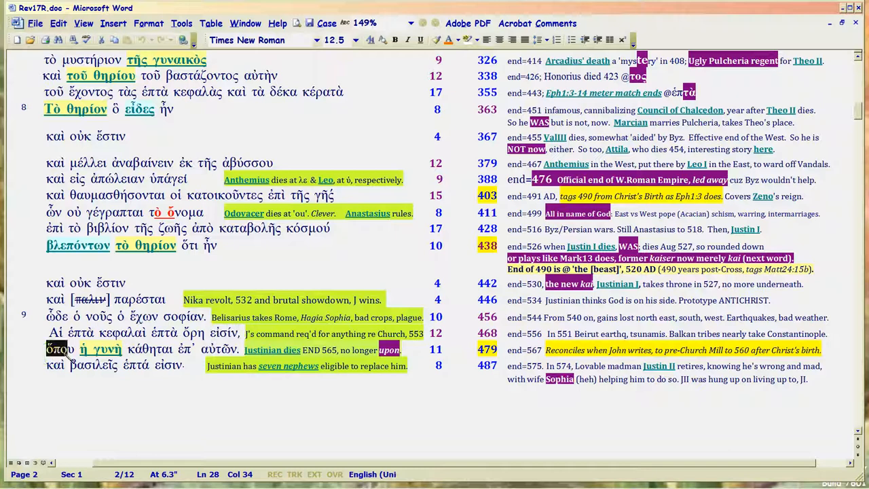
double_click(101, 349)
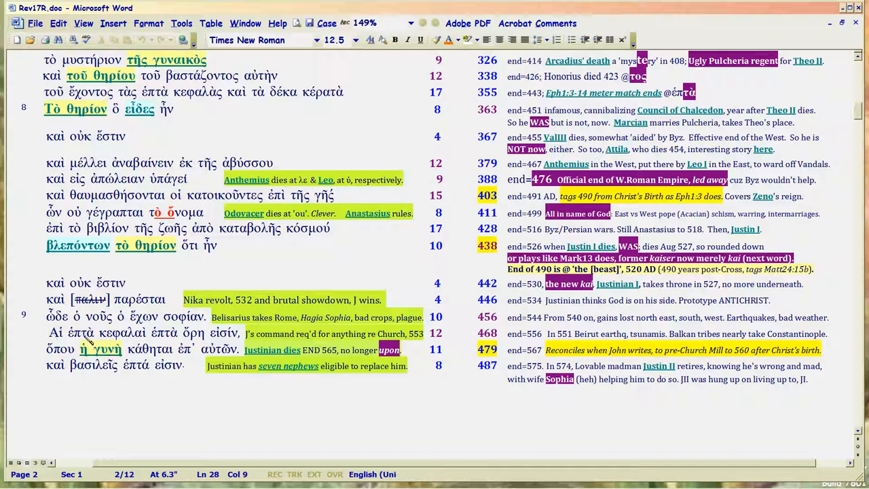
double_click(65, 331)
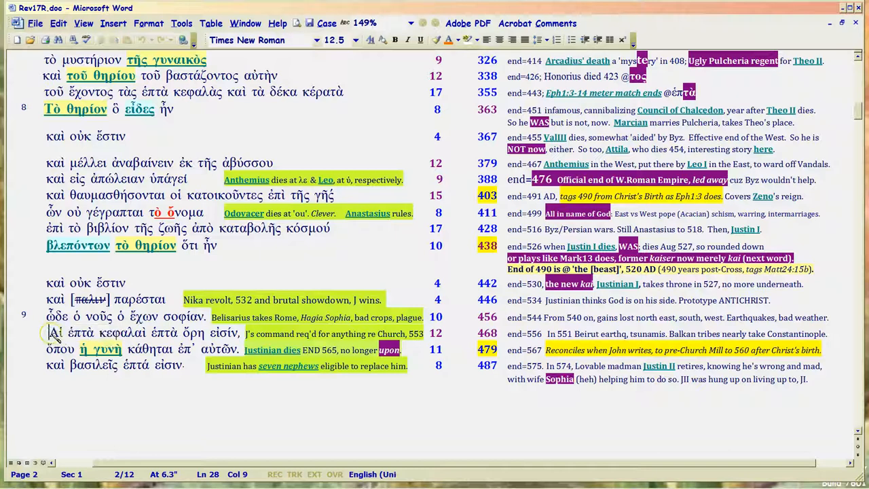
double_click(55, 333)
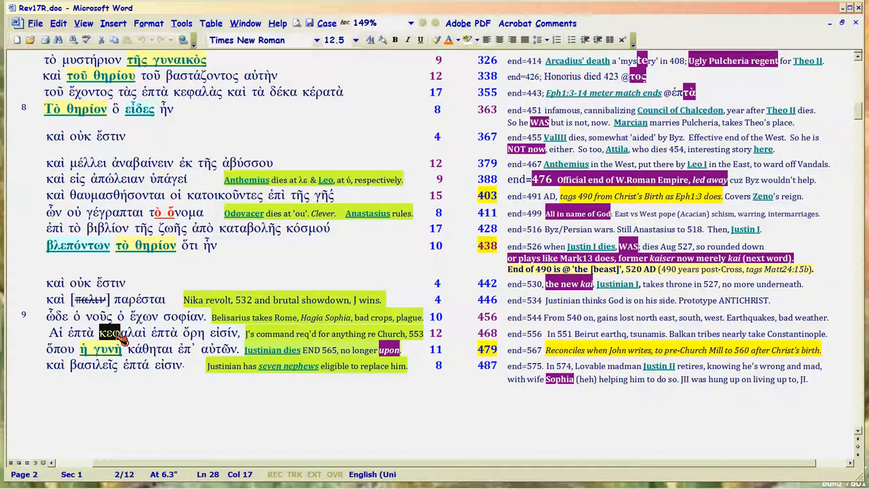
mouse_move(122, 341)
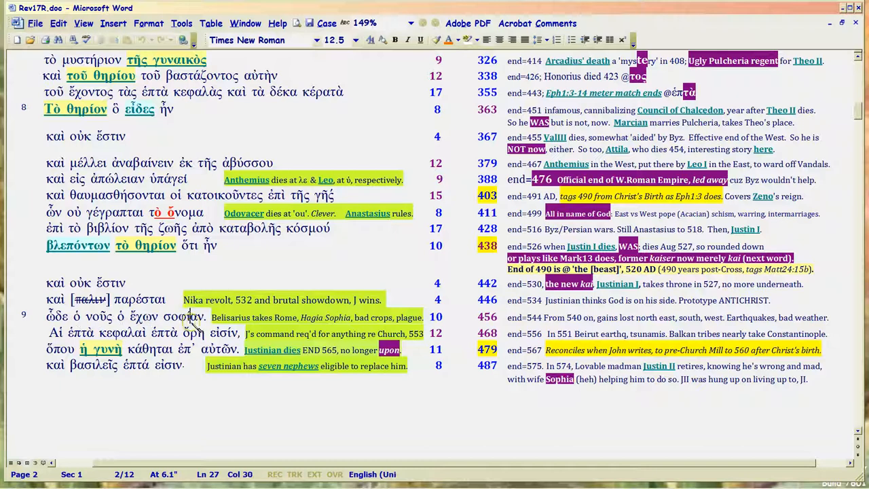
double_click(183, 316)
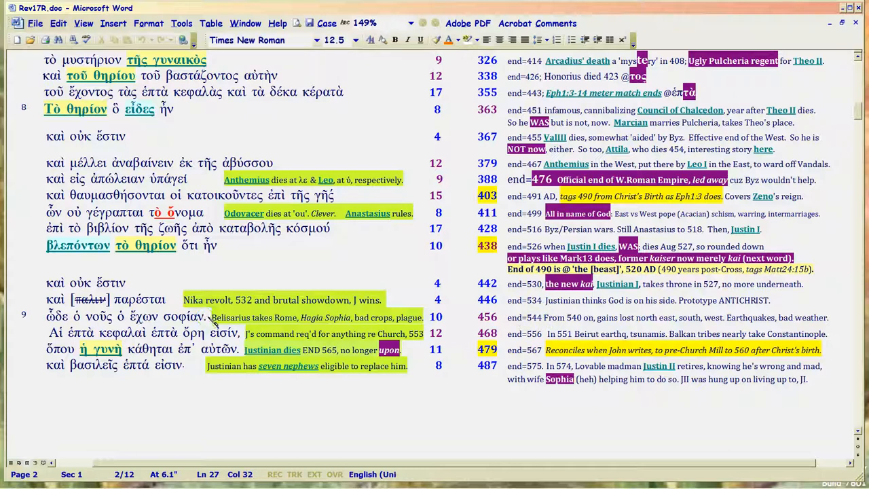
mouse_move(36, 339)
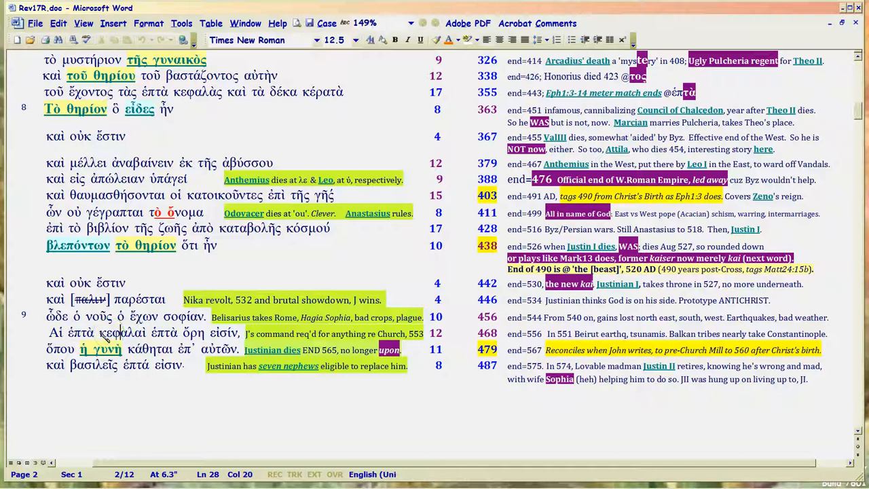
double_click(122, 333)
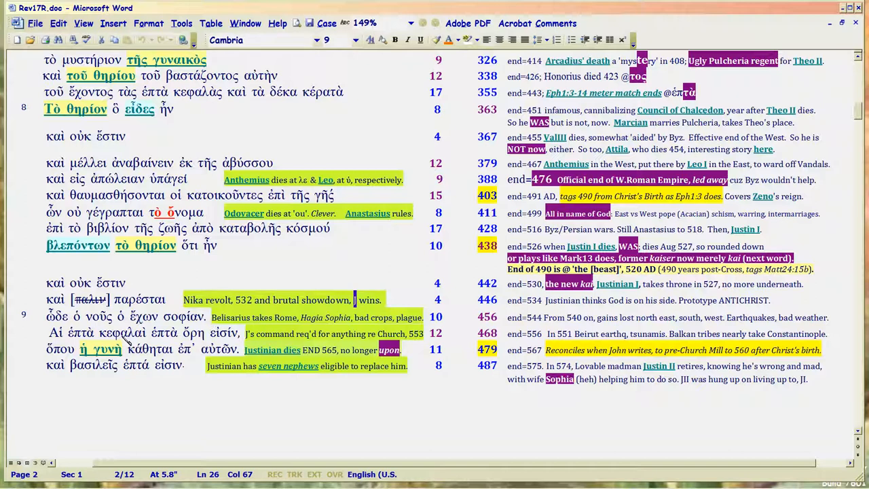
double_click(108, 333)
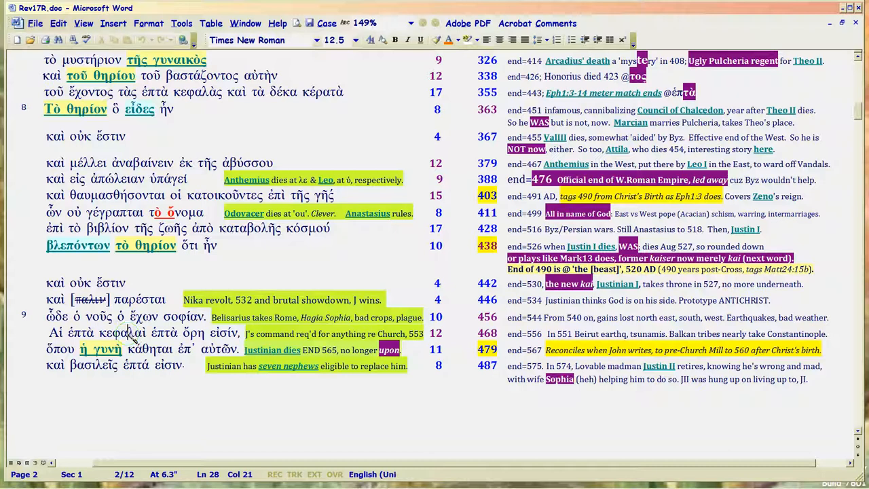
mouse_move(143, 339)
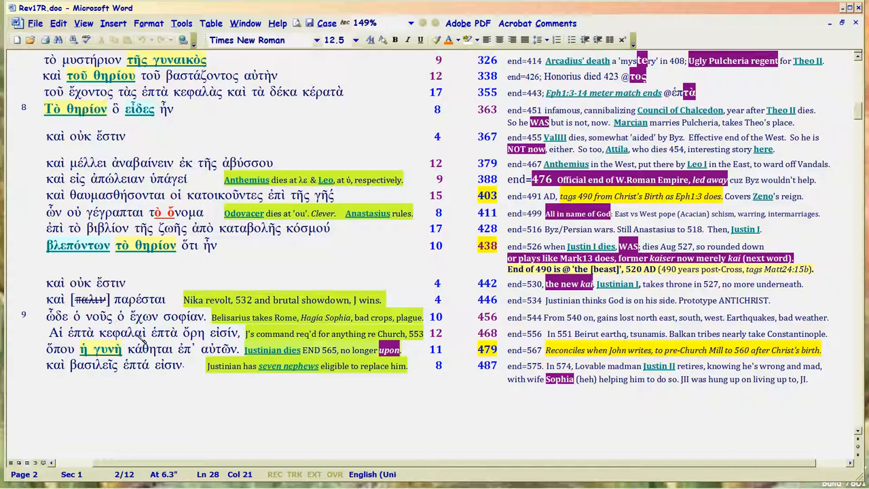
mouse_move(126, 334)
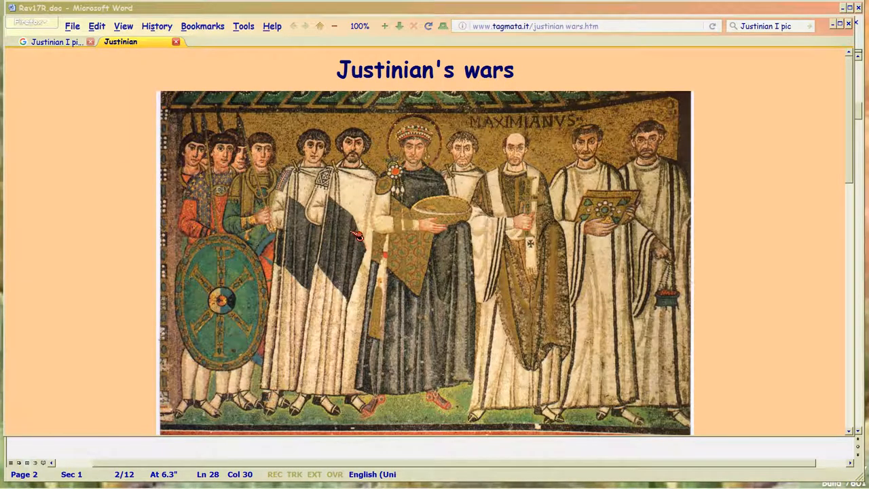
mouse_move(525, 192)
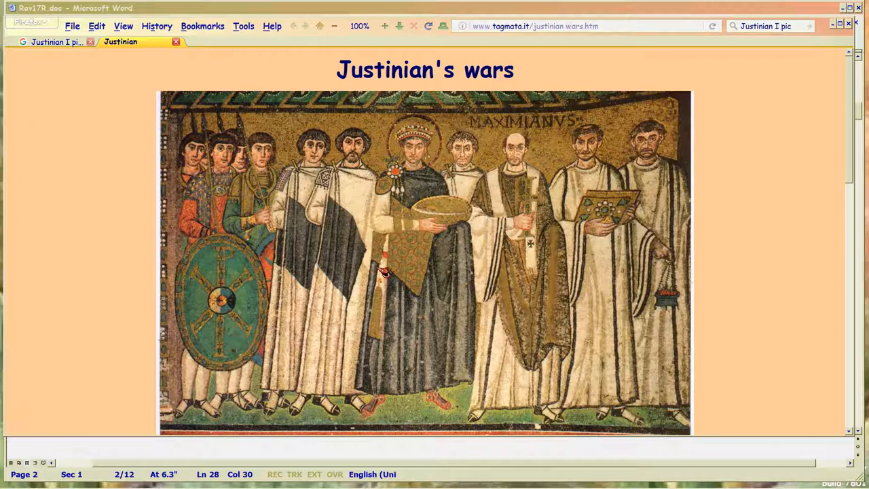
mouse_move(342, 255)
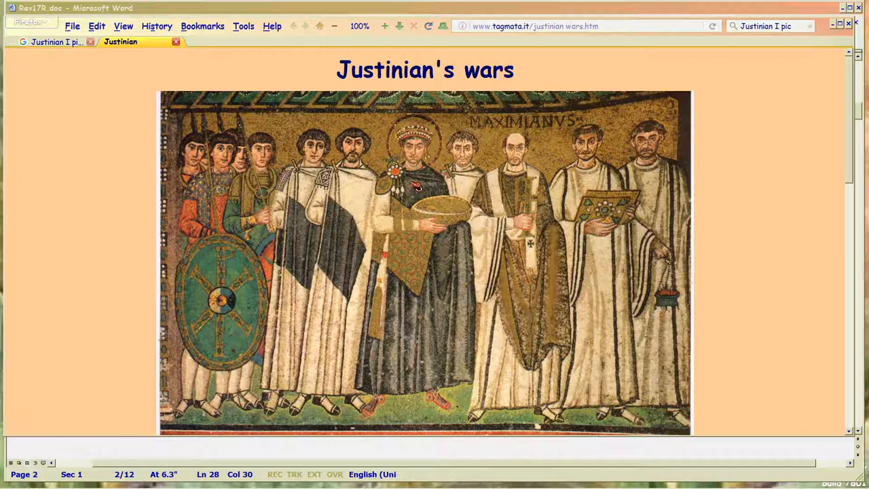
mouse_move(667, 180)
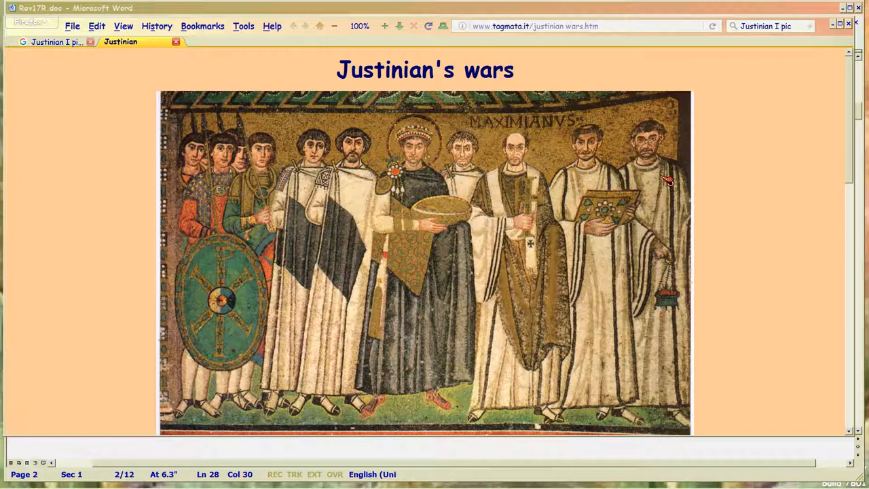
mouse_move(313, 207)
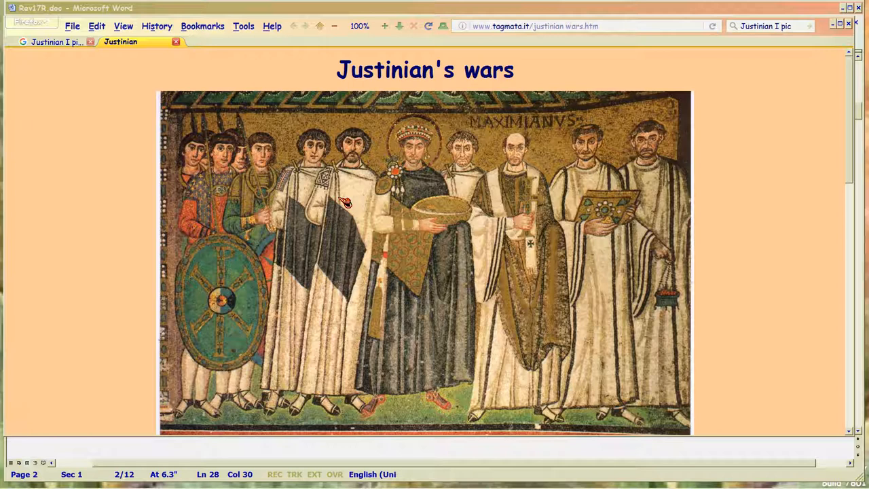
mouse_move(429, 209)
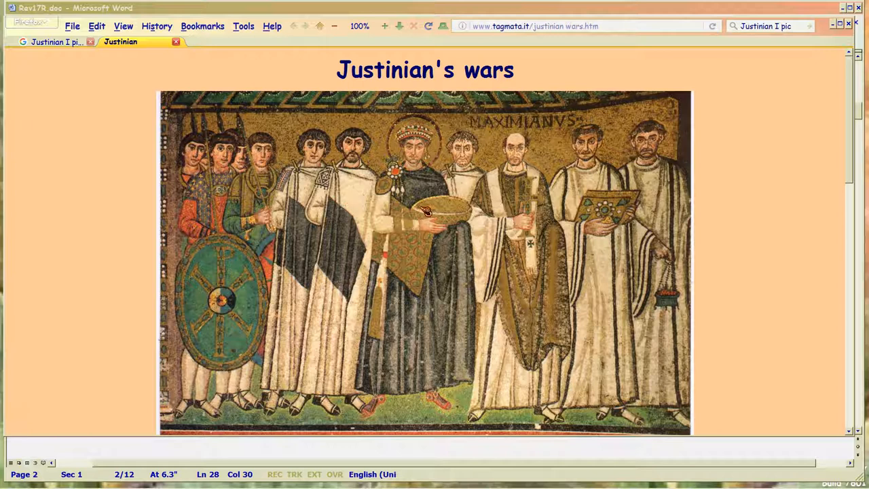
mouse_move(201, 218)
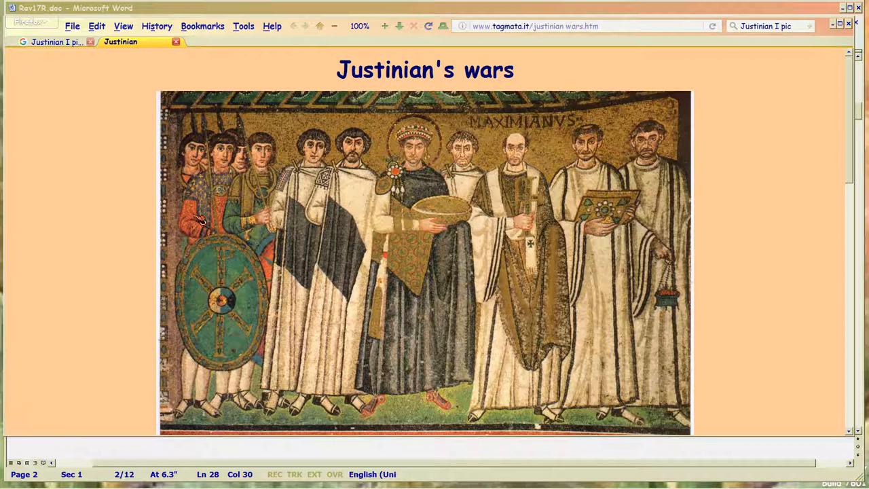
mouse_move(506, 237)
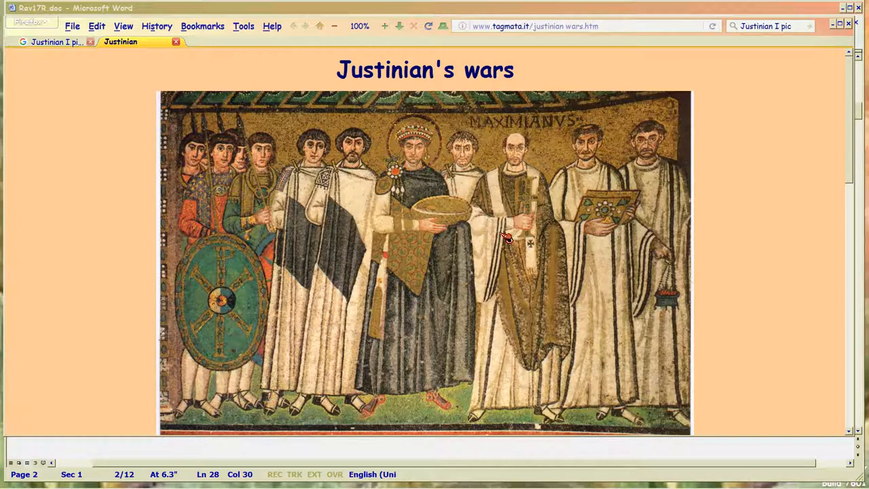
mouse_move(579, 254)
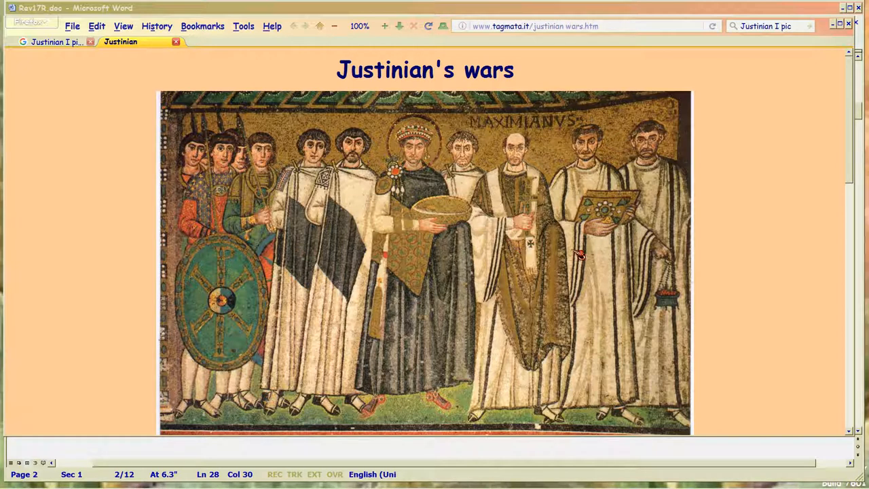
mouse_move(433, 331)
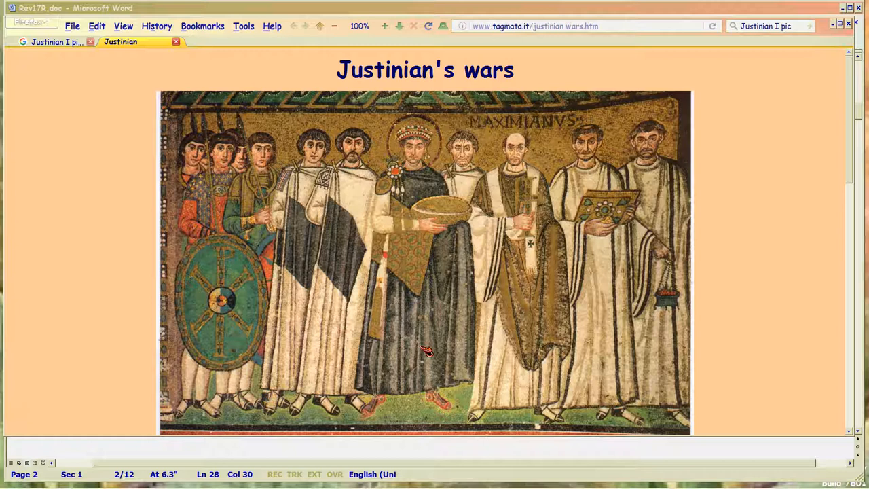
mouse_move(508, 190)
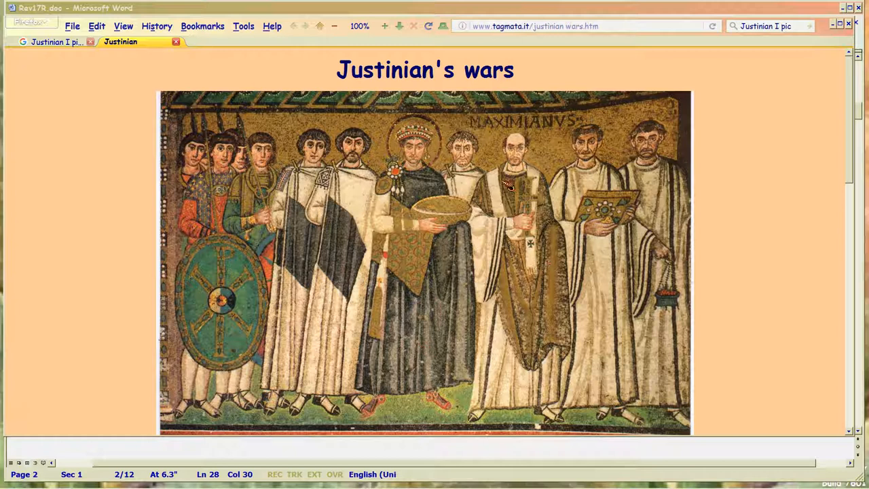
mouse_move(514, 292)
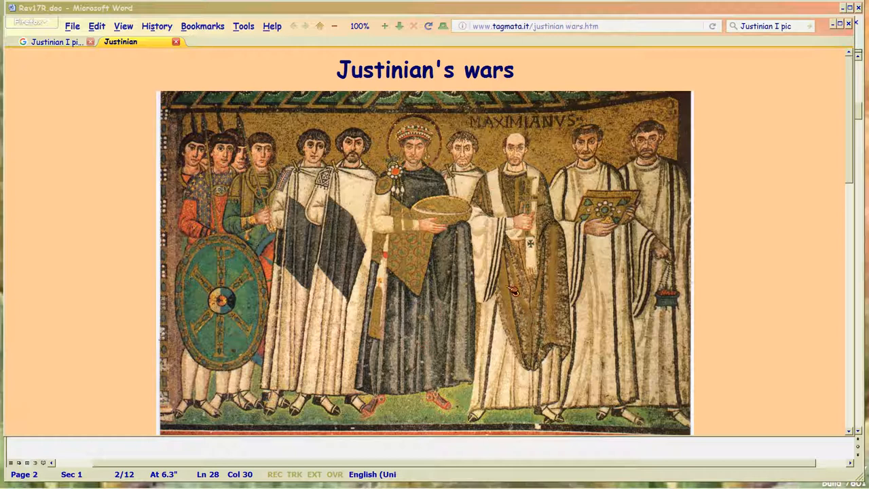
mouse_move(523, 305)
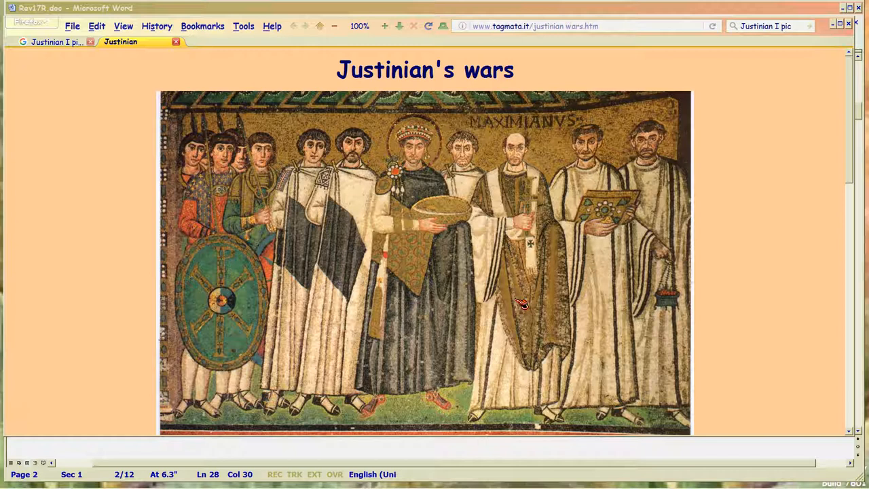
mouse_move(369, 282)
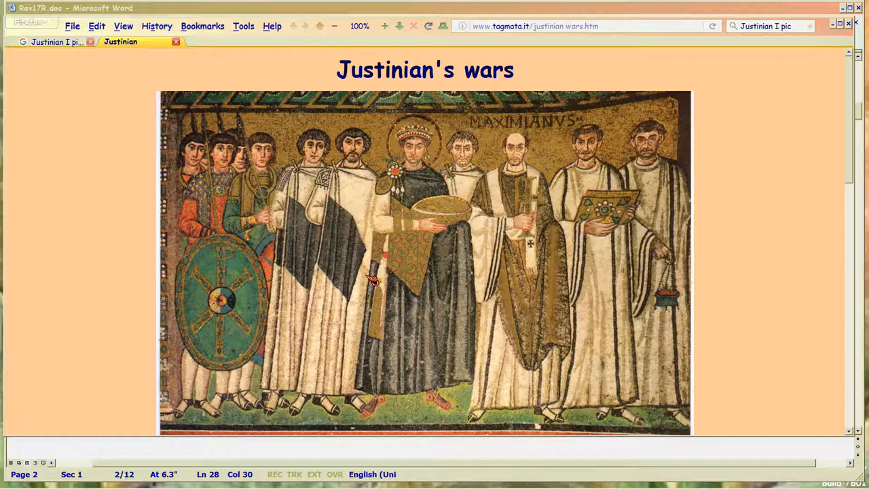
mouse_move(426, 283)
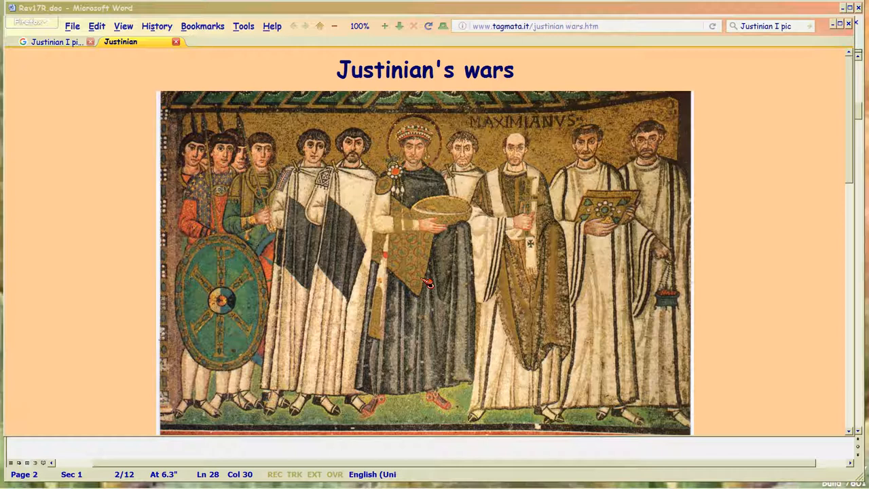
mouse_move(482, 288)
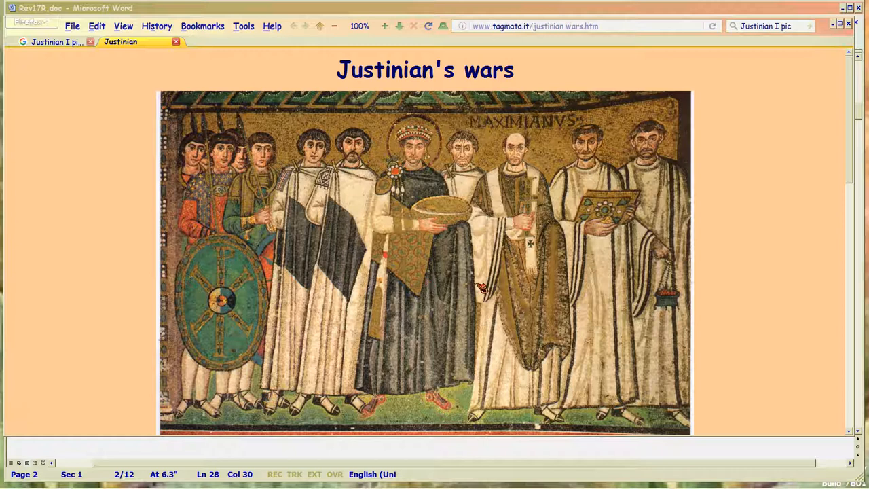
mouse_move(513, 290)
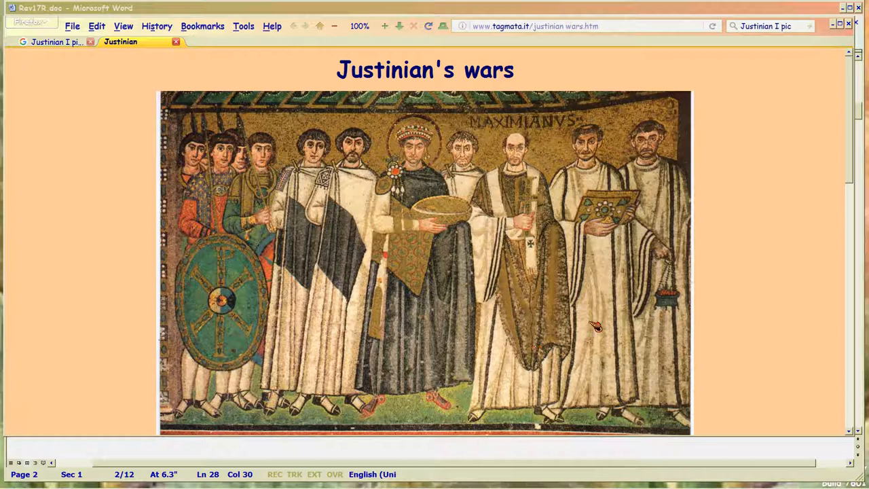
mouse_move(520, 316)
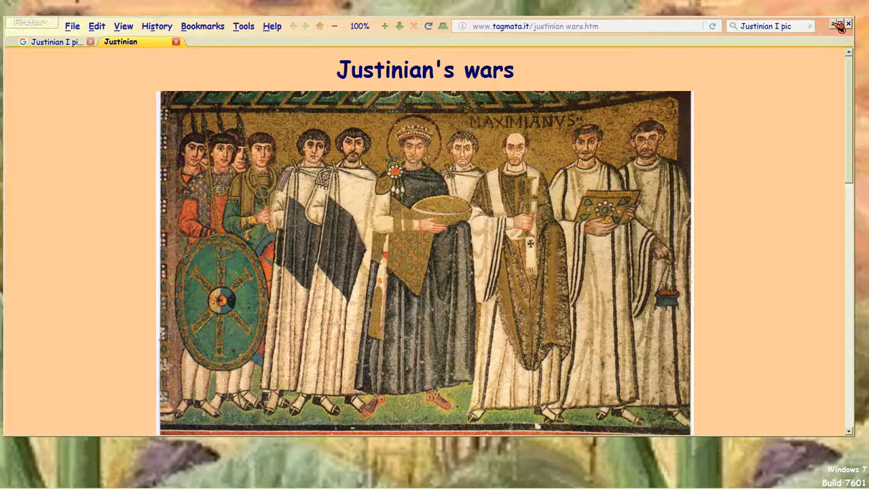
Step: Minimize the Justinian's wars page, return to Rev17R.doc and select a word
click(849, 25)
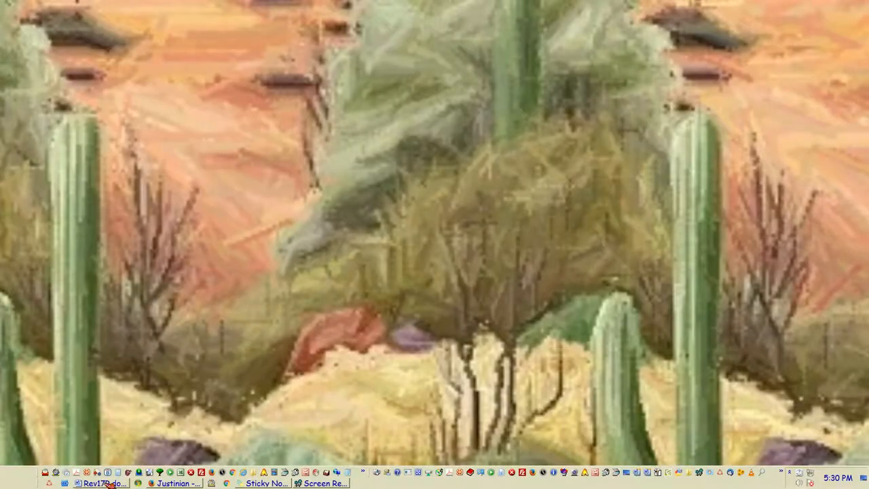
click(101, 481)
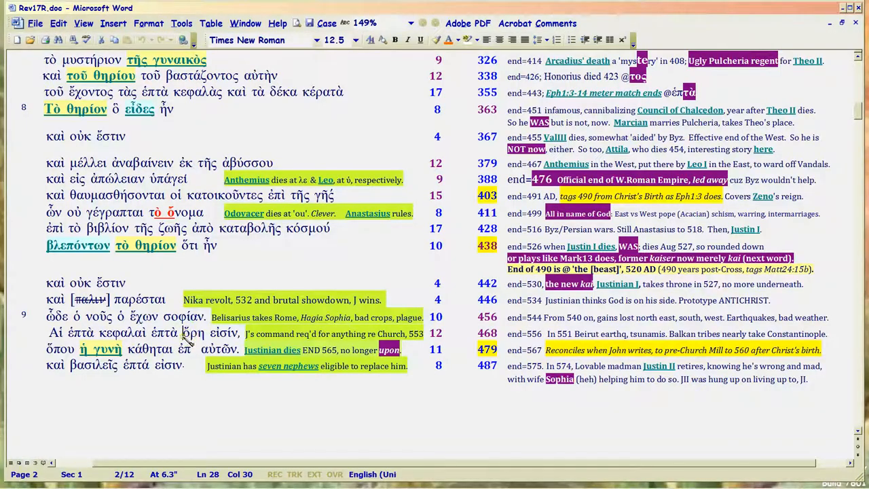
double_click(192, 333)
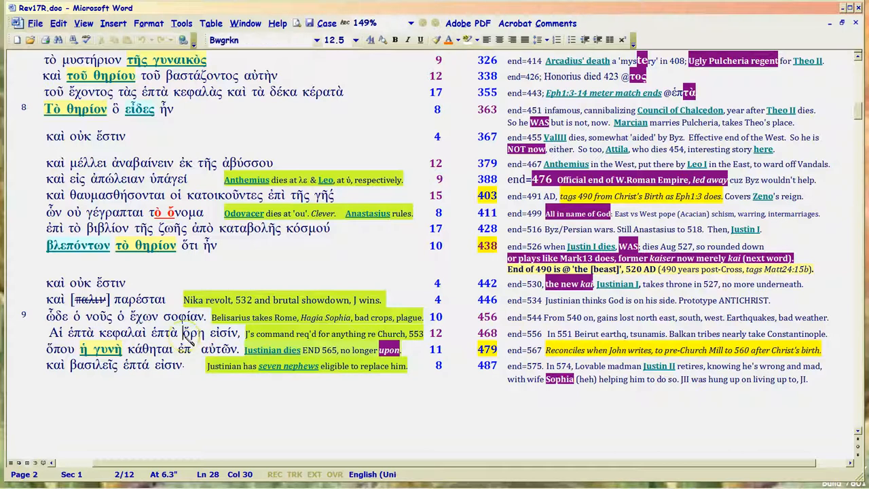
double_click(192, 333)
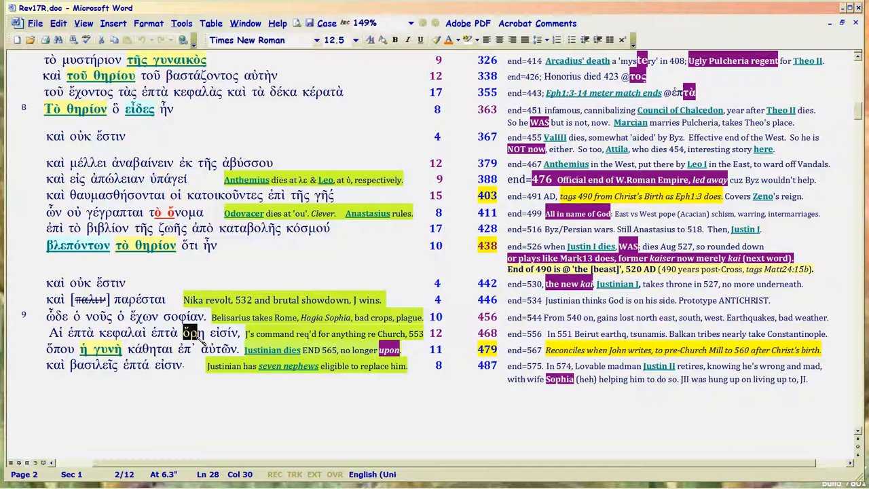
mouse_move(204, 344)
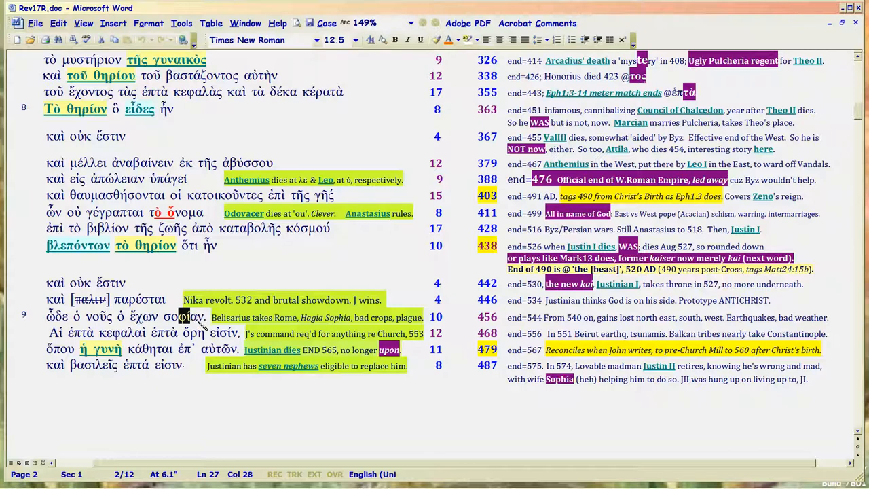
mouse_move(125, 338)
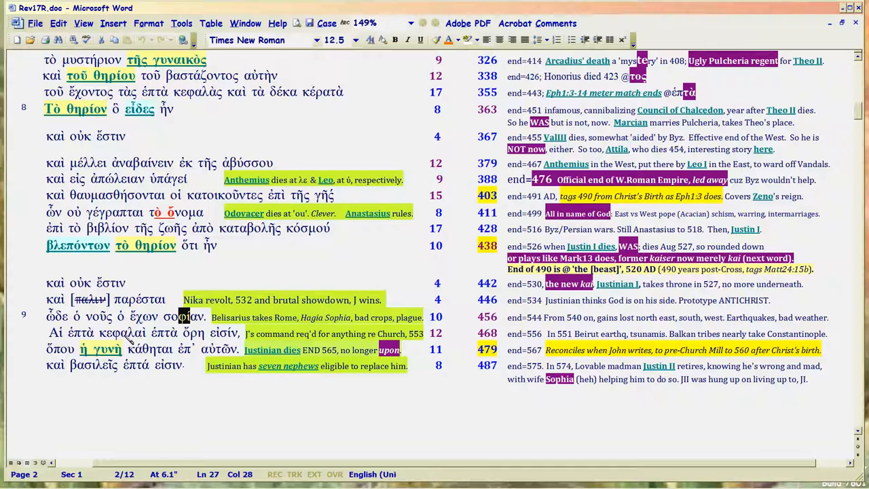
double_click(112, 332)
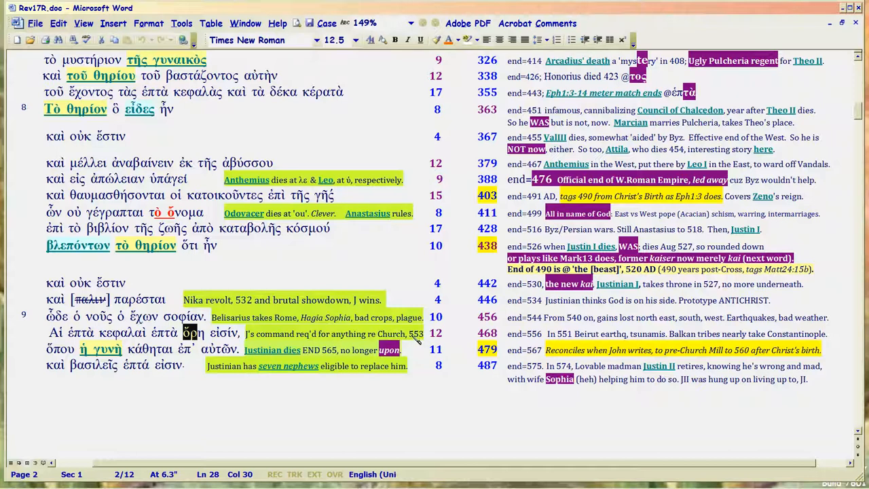
double_click(414, 333)
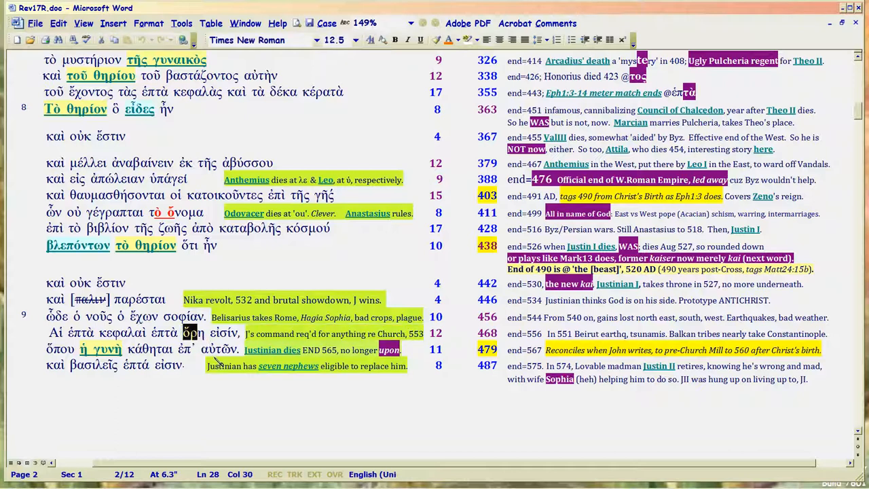
mouse_move(245, 418)
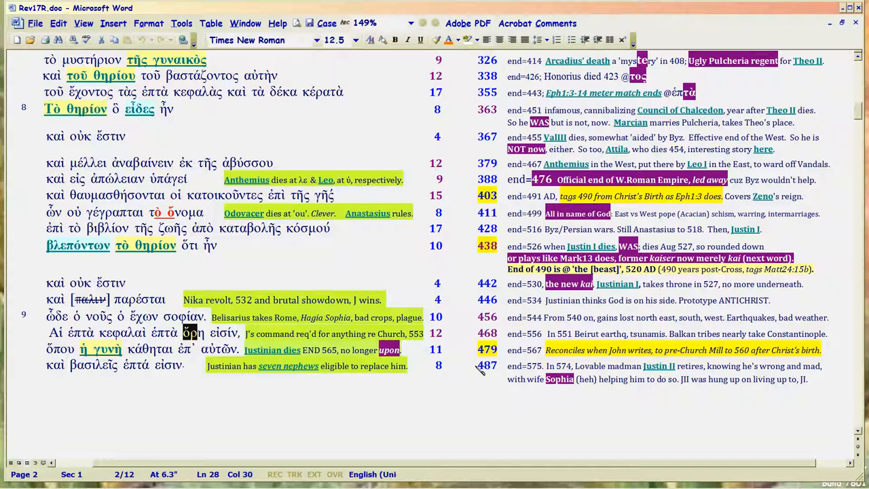
mouse_move(478, 196)
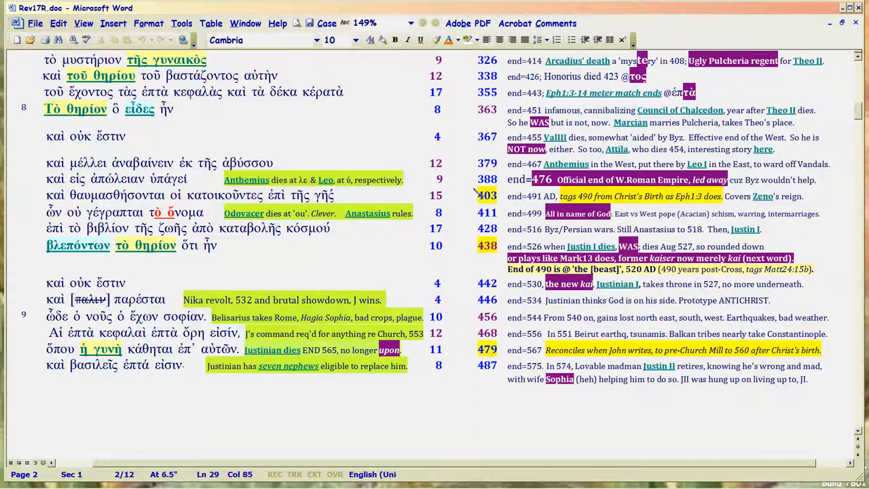
mouse_move(541, 352)
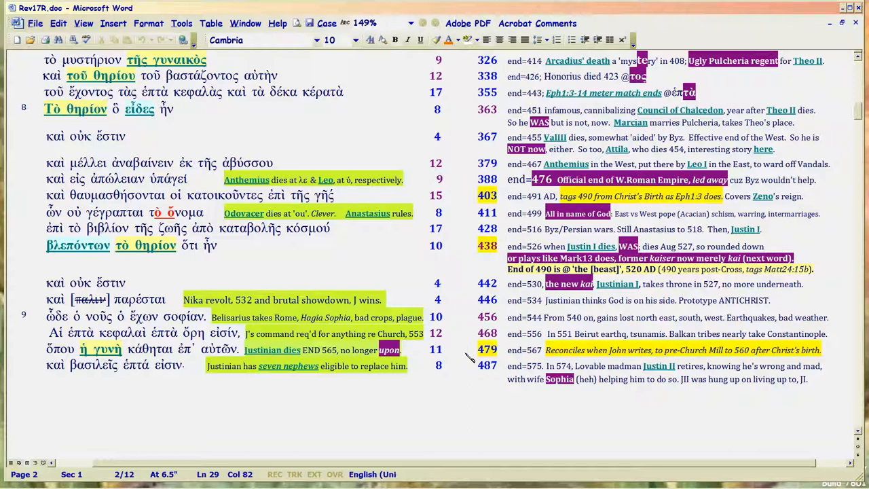
mouse_move(468, 354)
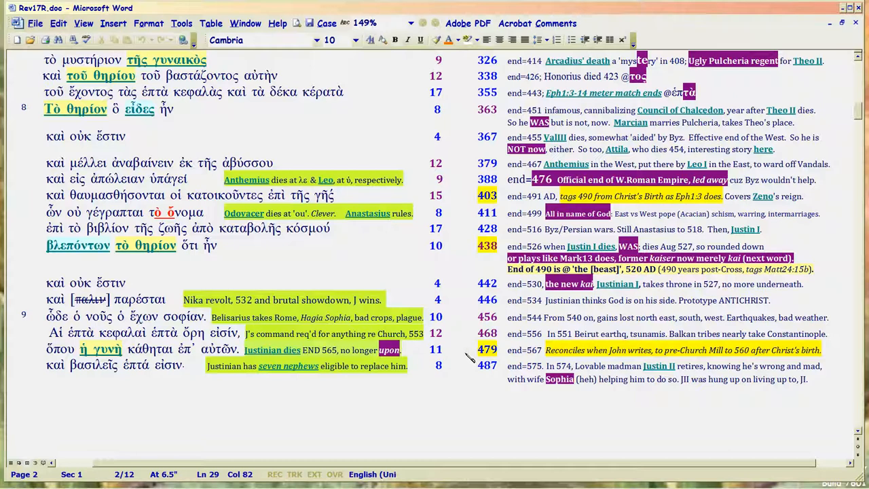
mouse_move(461, 358)
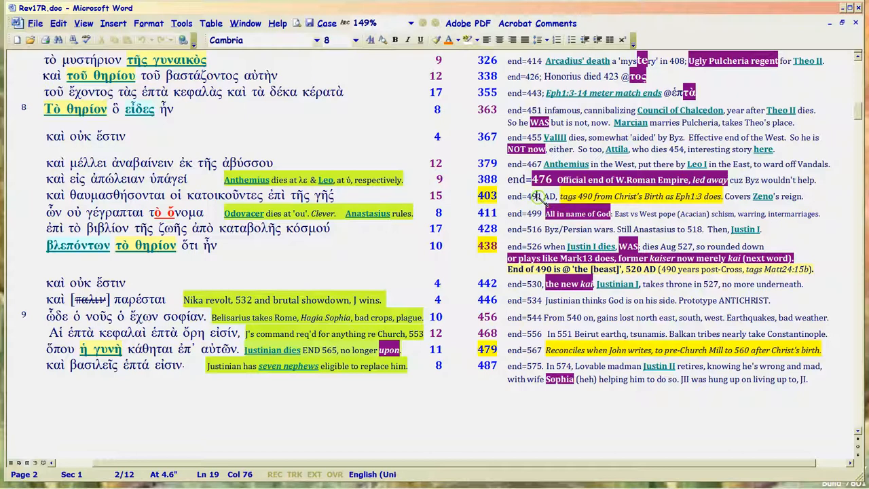
mouse_move(542, 196)
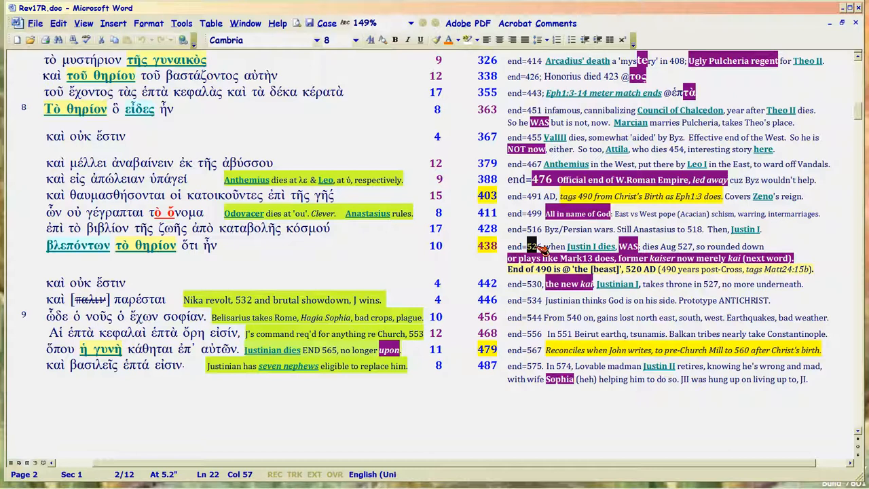
mouse_move(477, 253)
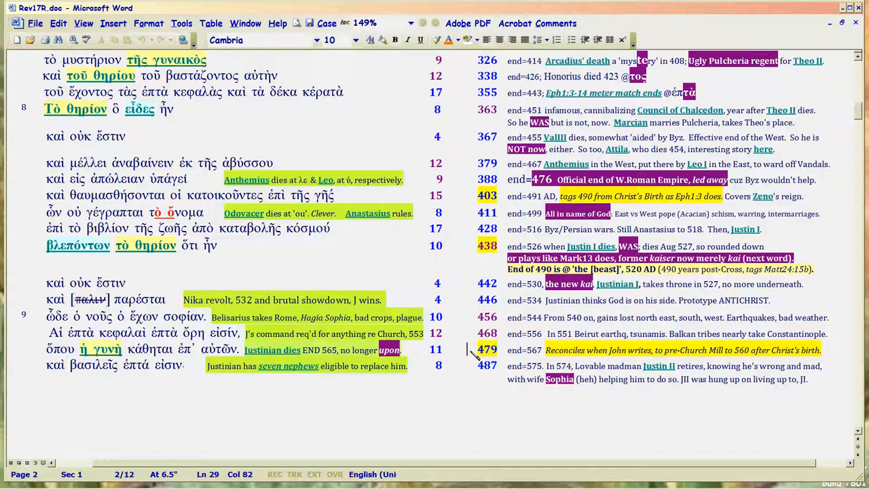
mouse_move(470, 352)
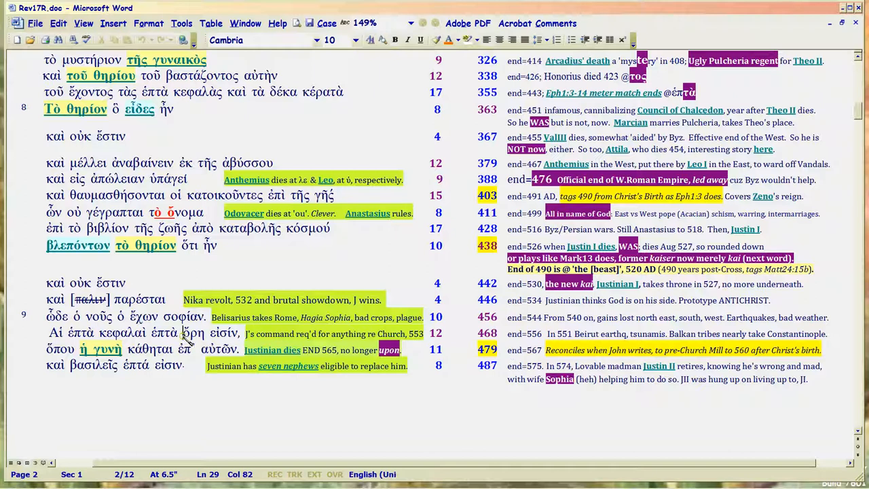
double_click(192, 333)
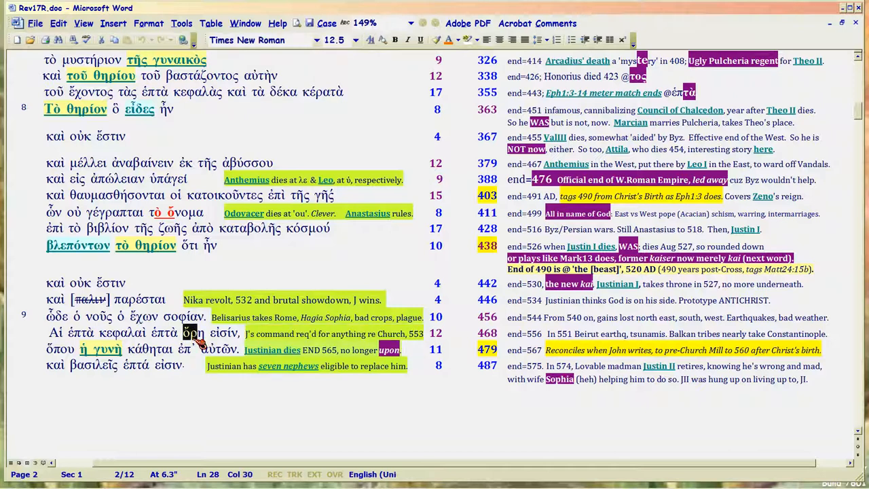
Step: Bring the Firefox page with the Justinian court mosaic in front of the Word document
click(172, 482)
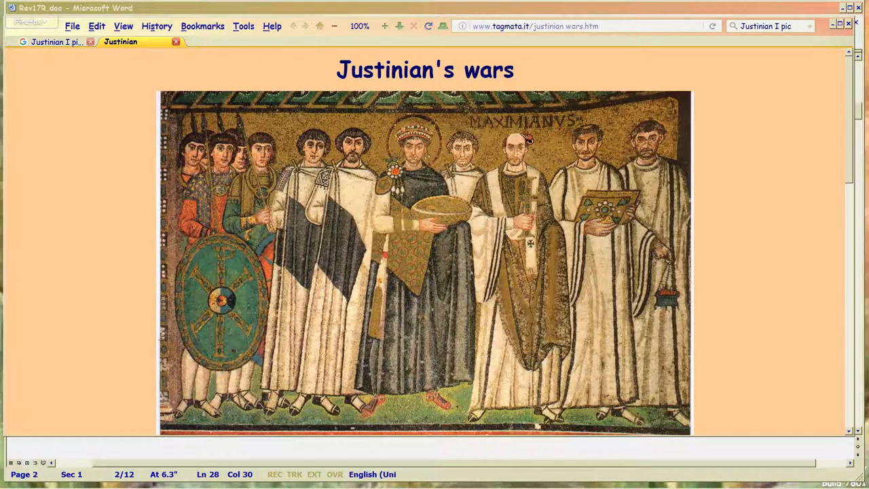
mouse_move(673, 133)
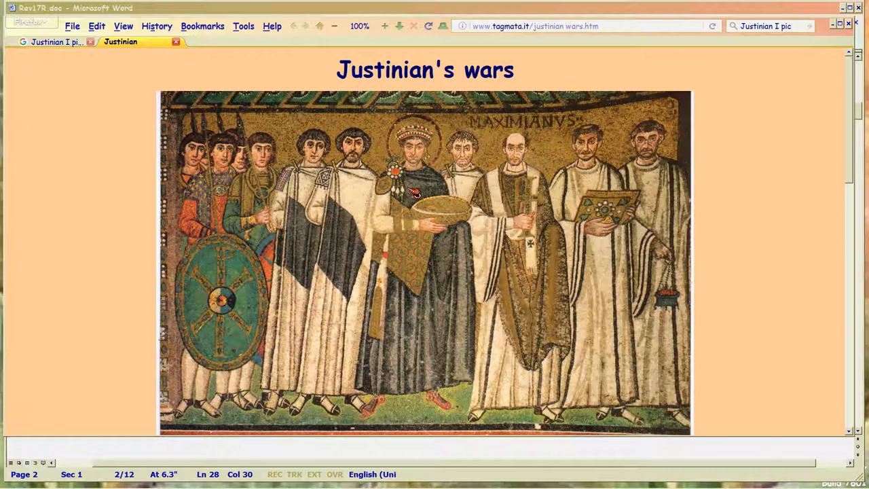
mouse_move(421, 196)
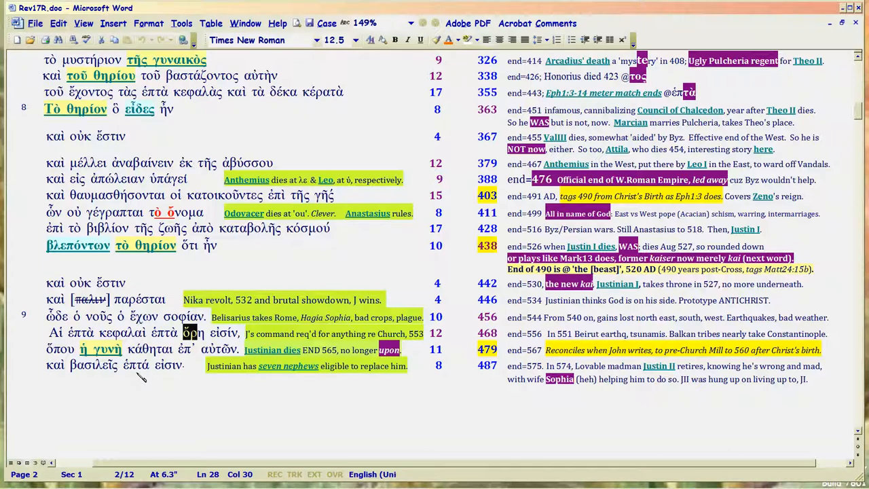
mouse_move(210, 384)
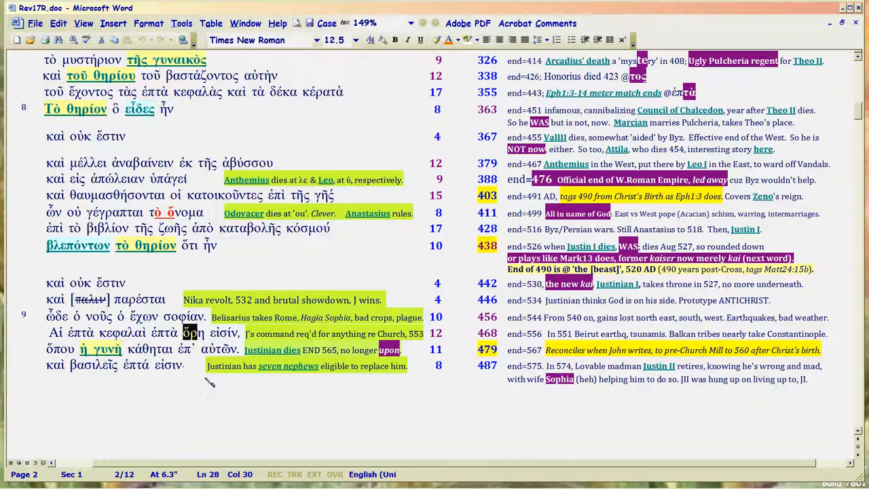
mouse_move(202, 374)
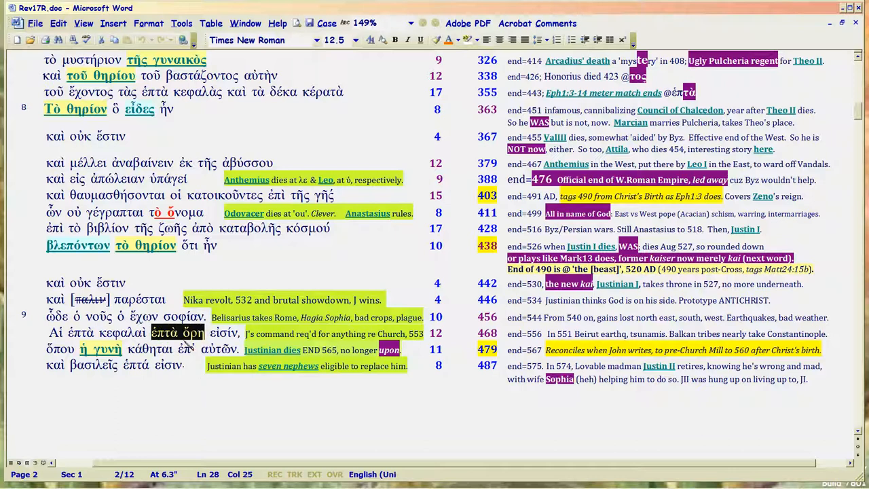
mouse_move(192, 339)
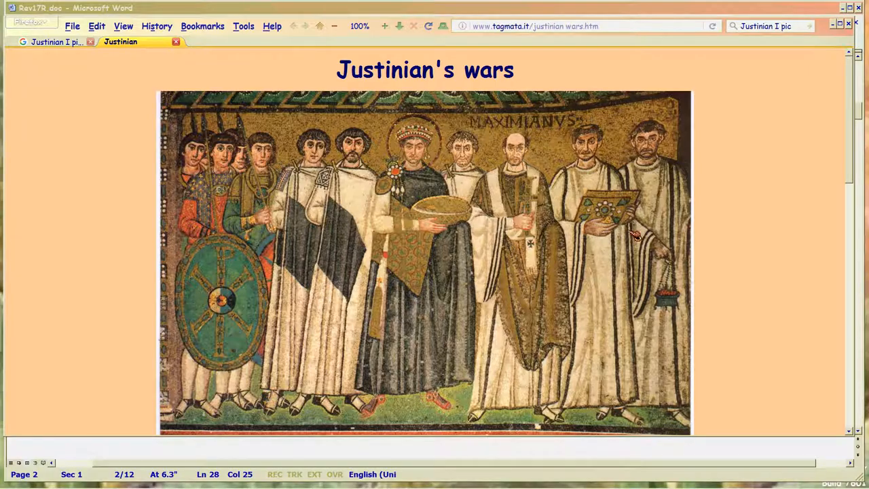
mouse_move(463, 174)
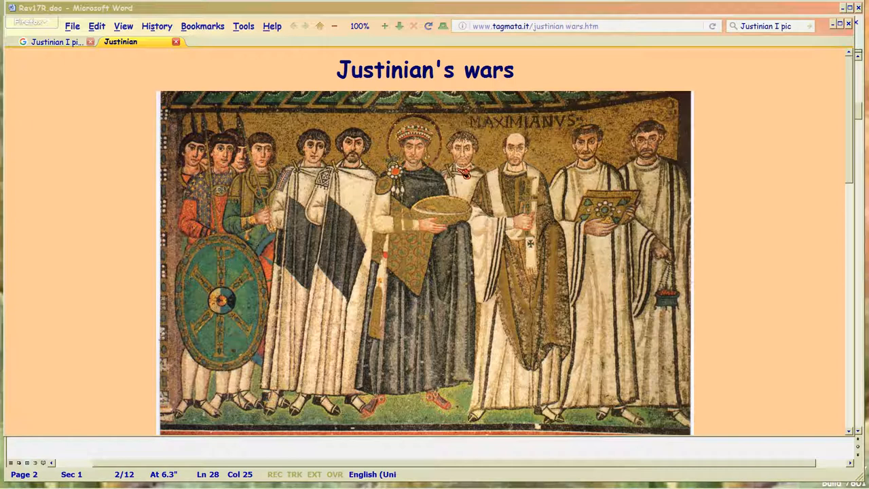
mouse_move(465, 191)
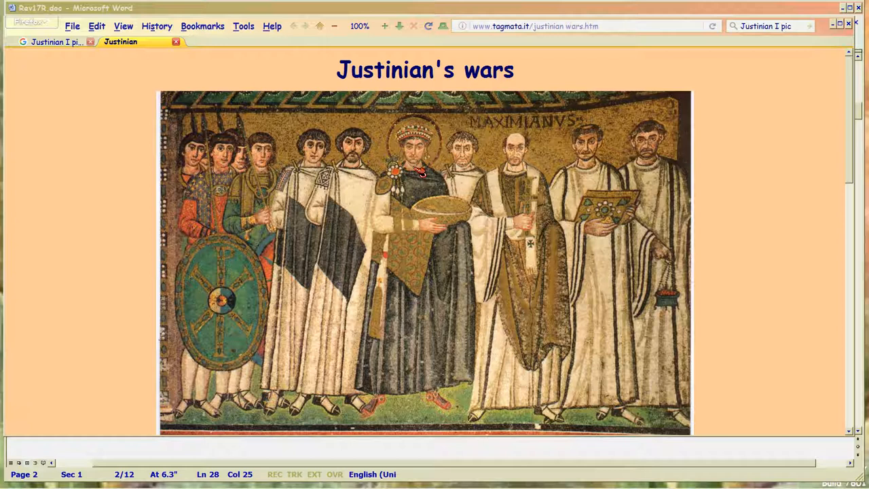
mouse_move(482, 180)
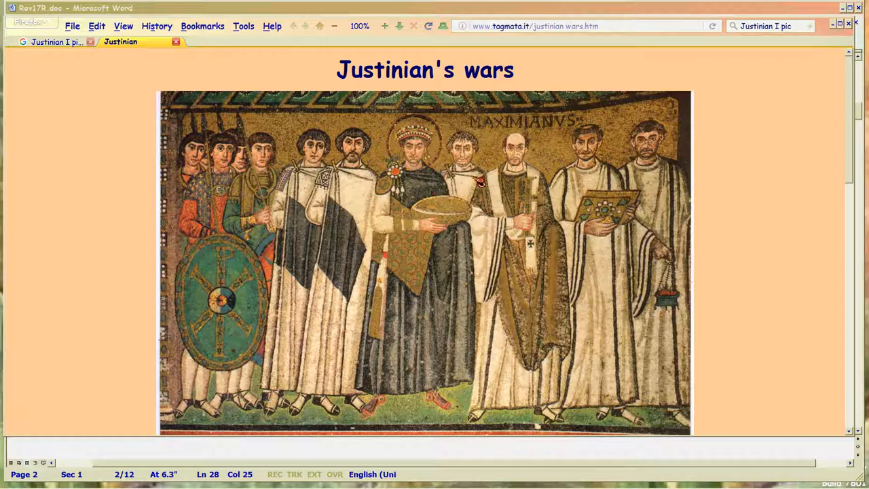
mouse_move(556, 228)
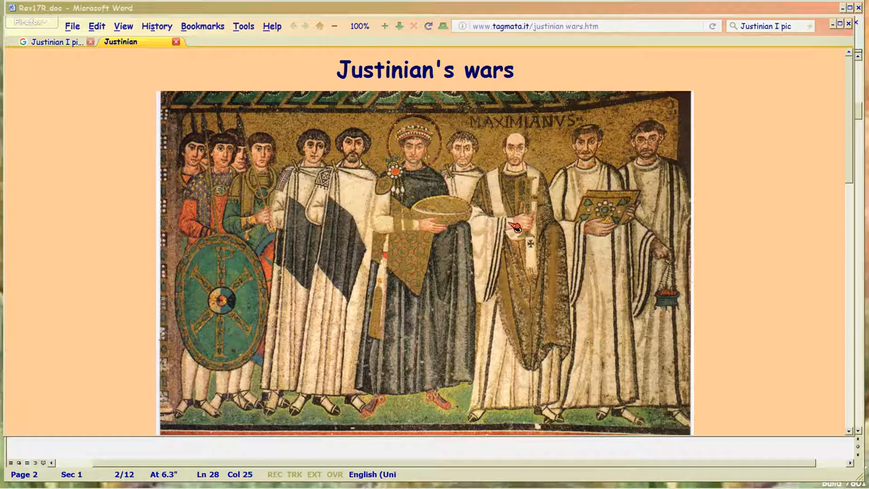
mouse_move(374, 222)
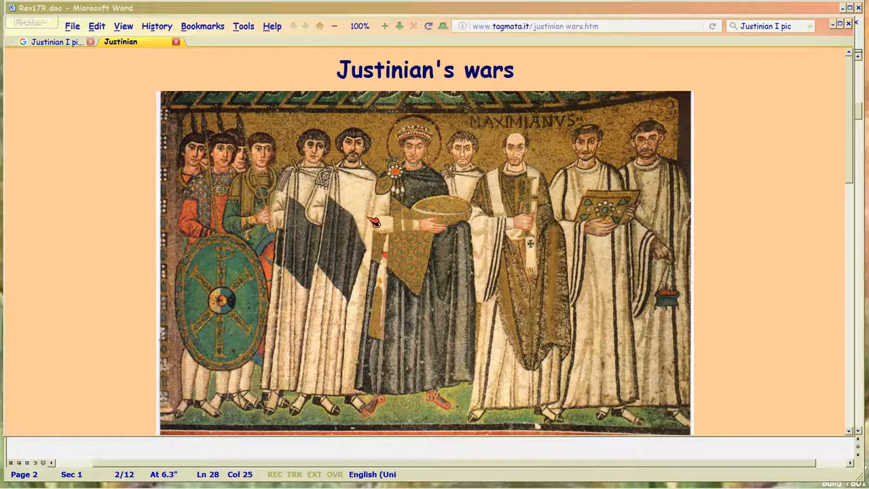
mouse_move(312, 219)
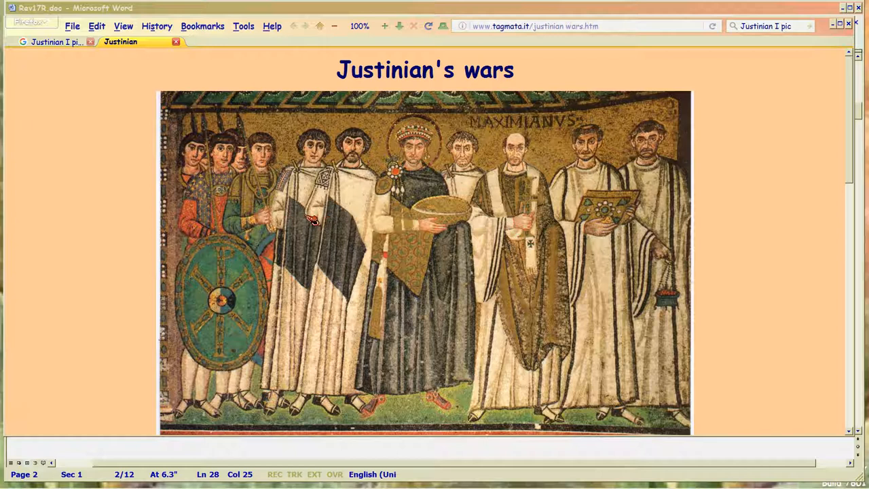
mouse_move(816, 90)
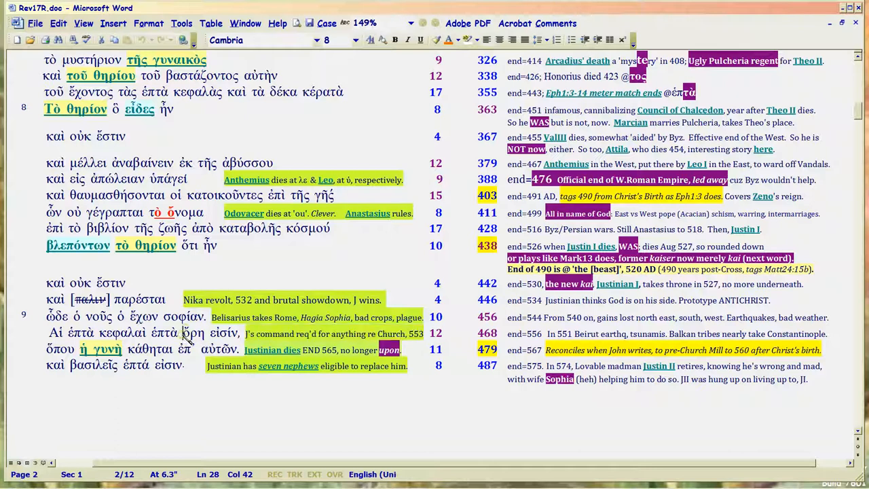
double_click(193, 333)
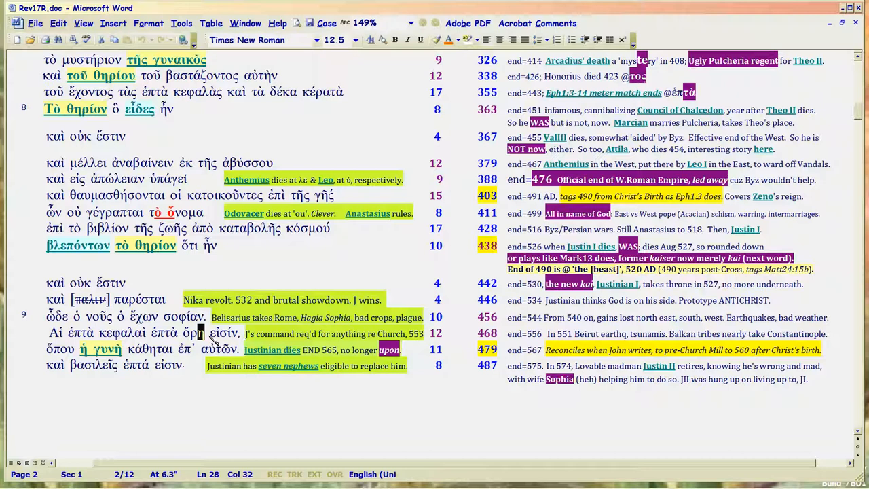
mouse_move(190, 350)
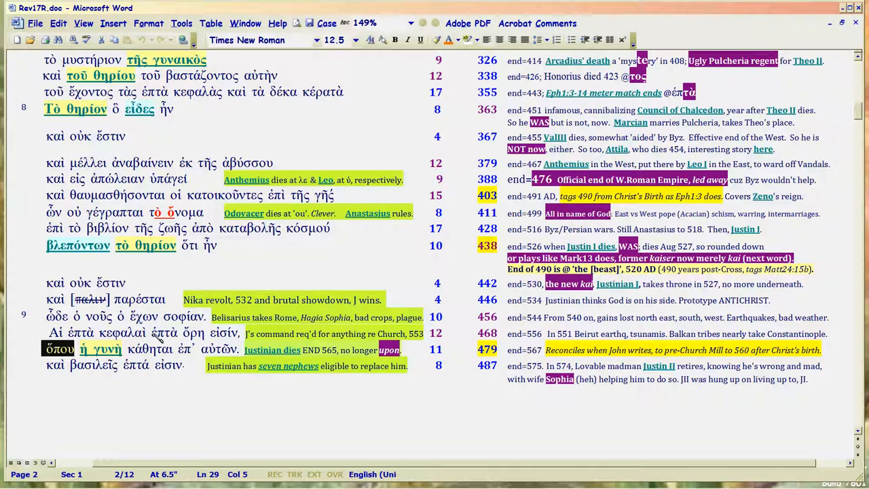
double_click(170, 333)
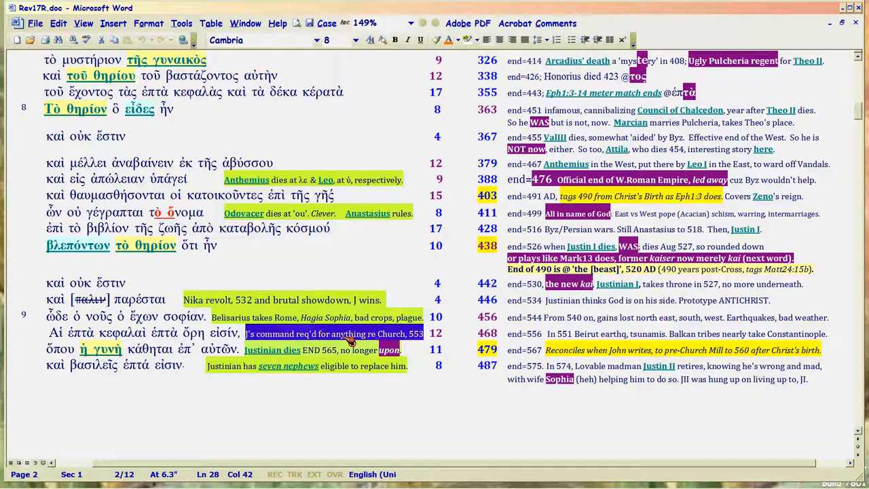
mouse_move(347, 338)
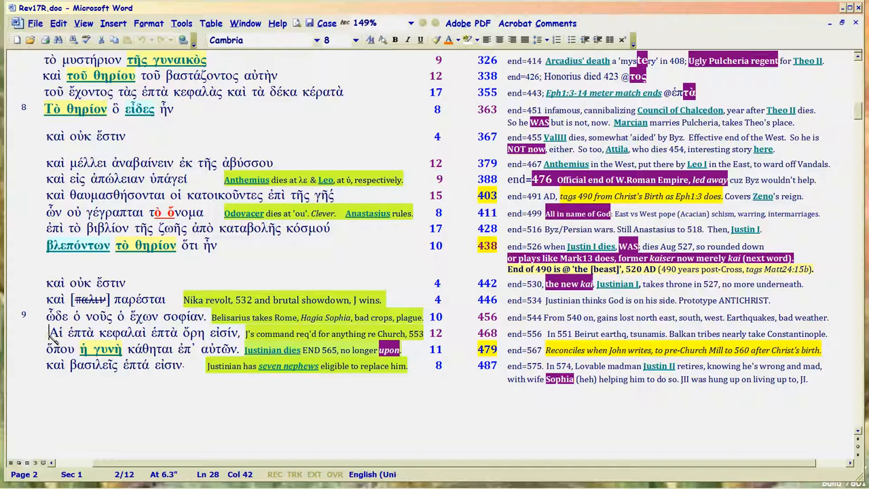
drag(48, 333, 239, 332)
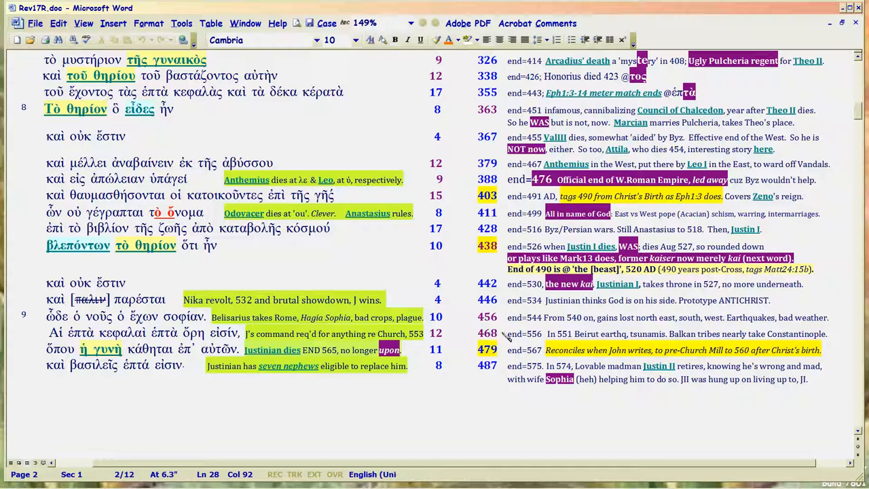
mouse_move(468, 341)
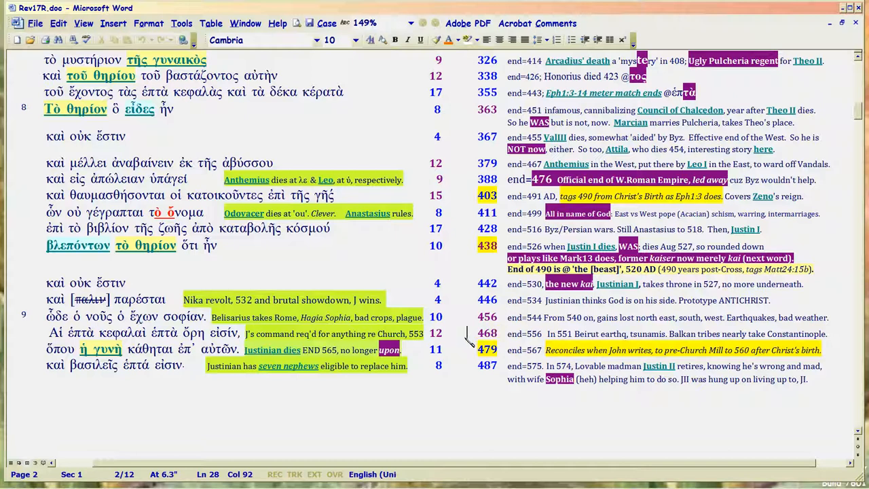